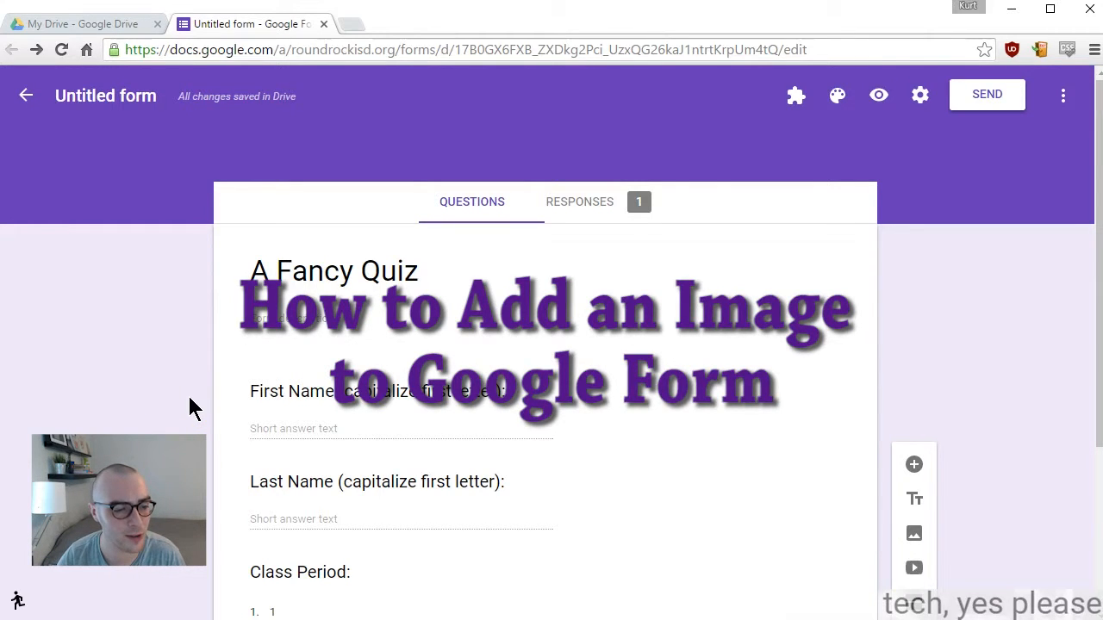
Add a new section after the Class Period question and title it 'Picture Time!'
{"action": "scroll", "scroll_direction": "down", "scroll_amount": 3}
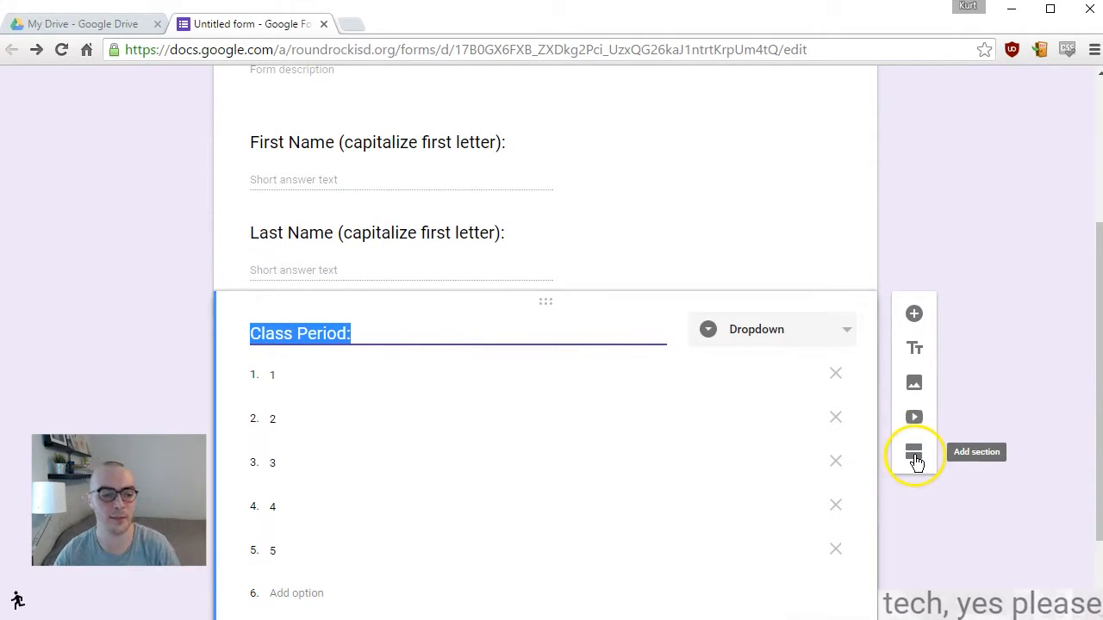
{"action": "left_click", "coordinate": [913, 451]}
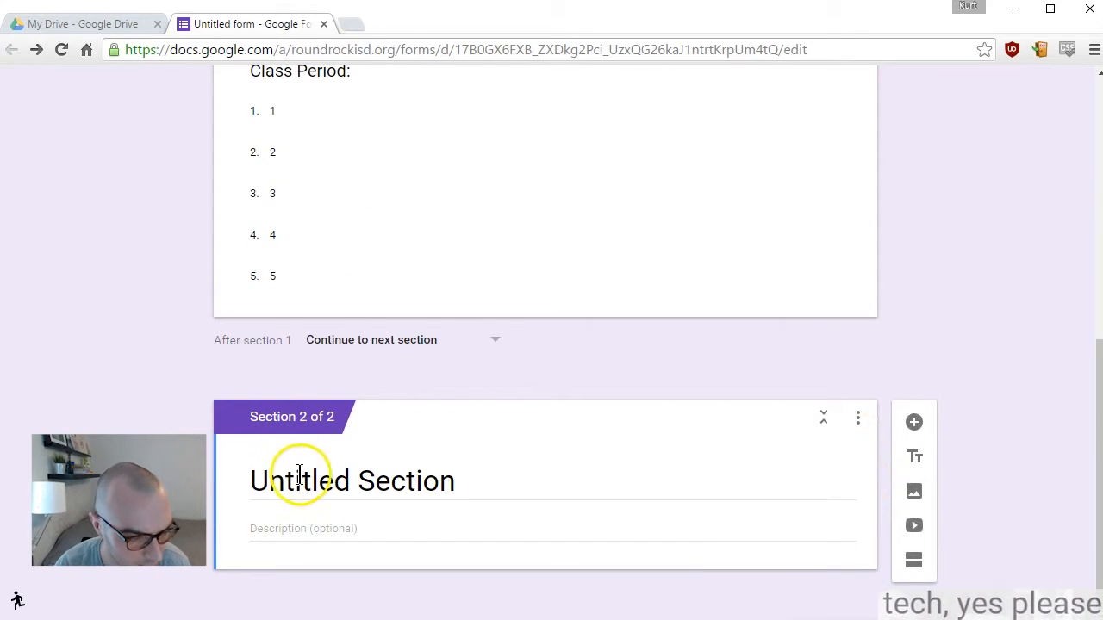
{"action": "type", "text": "P"}
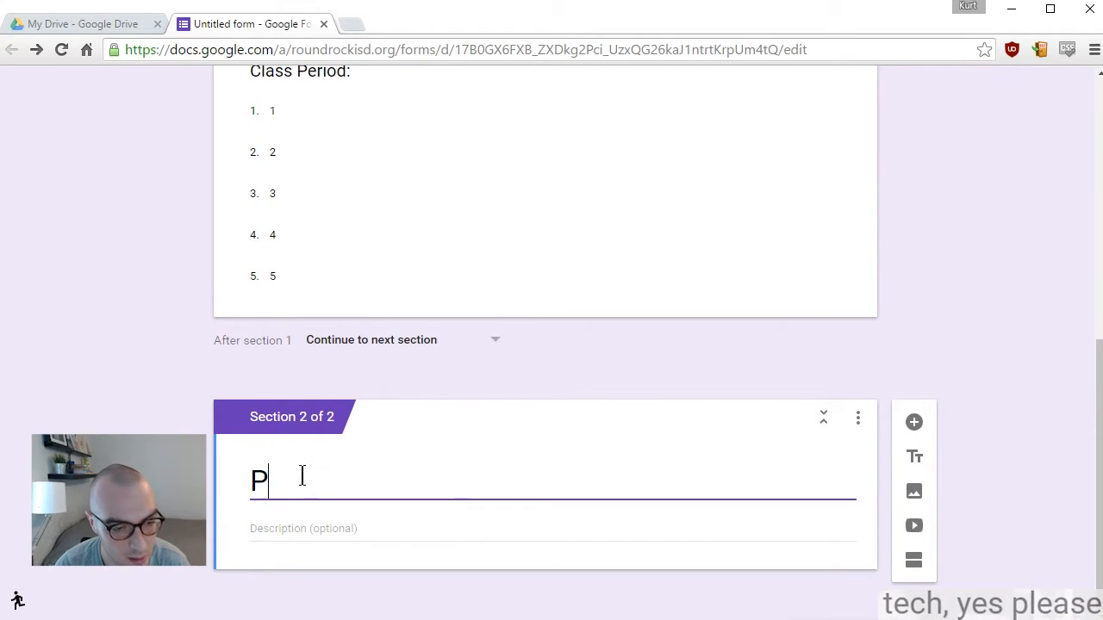
{"action": "type", "text": "icture T"}
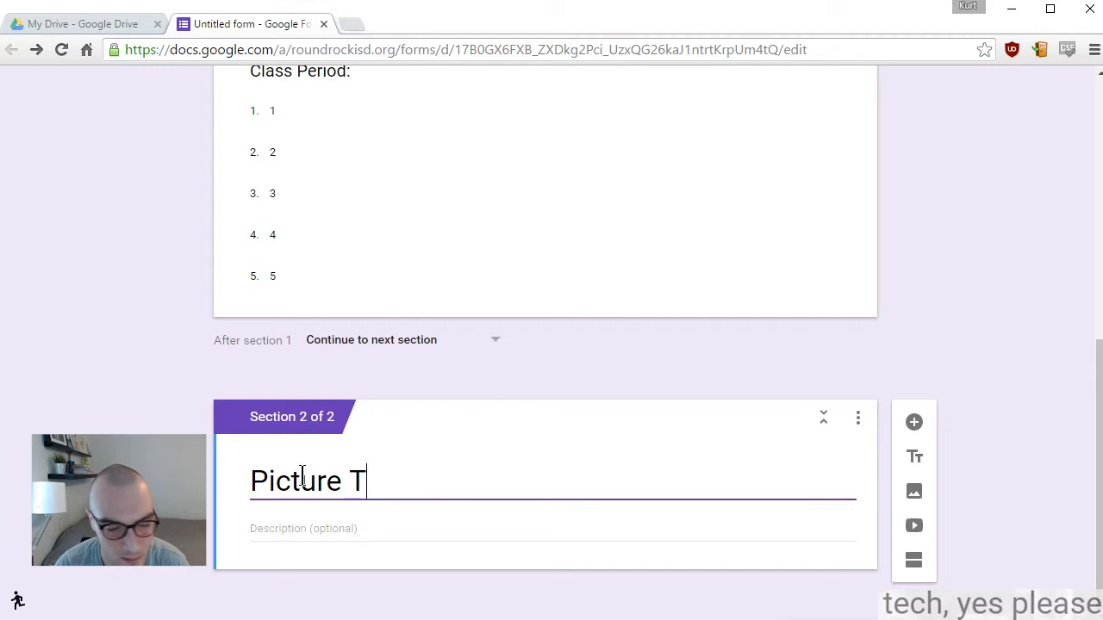
{"action": "type", "text": "ime!"}
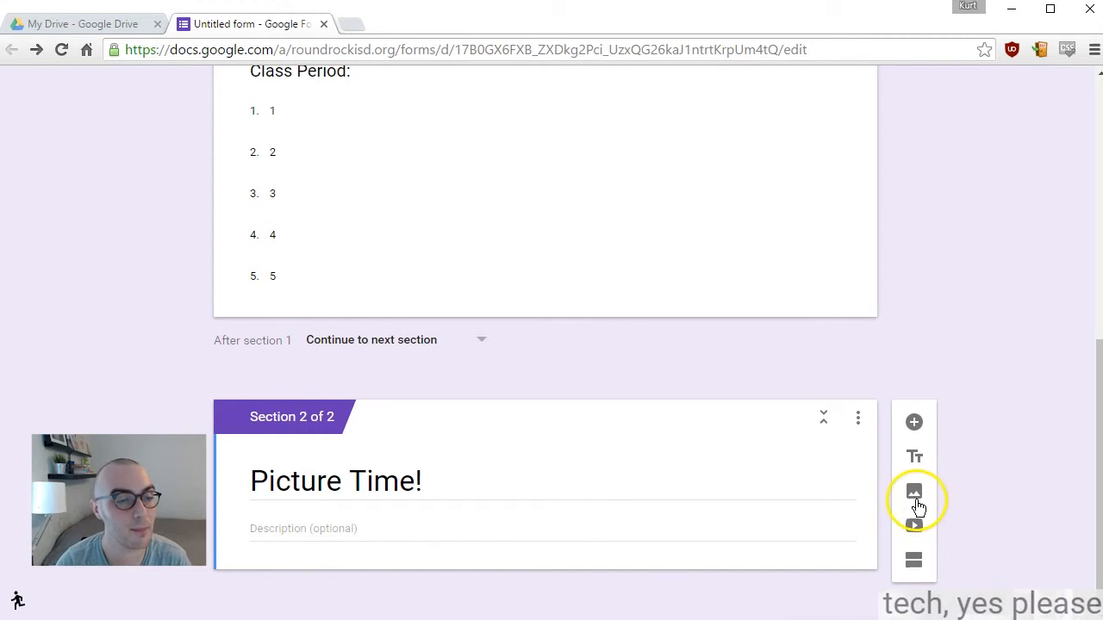
Upload the Krista's Monthly Budget pie chart JPG from the Desktop into the section
{"action": "left_click", "coordinate": [913, 491]}
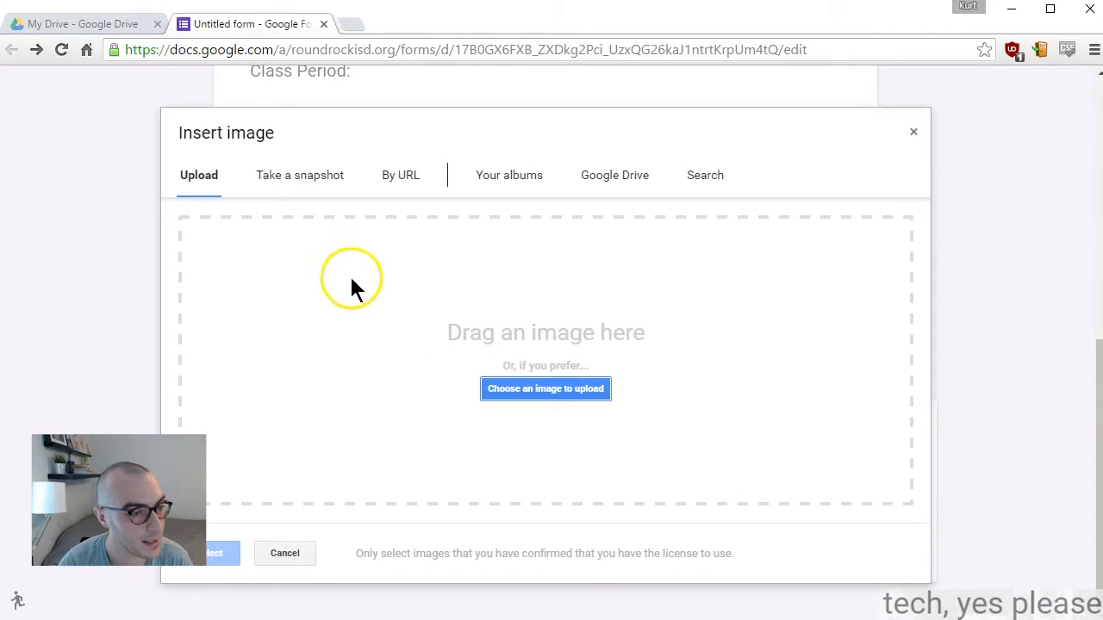
{"action": "left_click", "coordinate": [545, 390]}
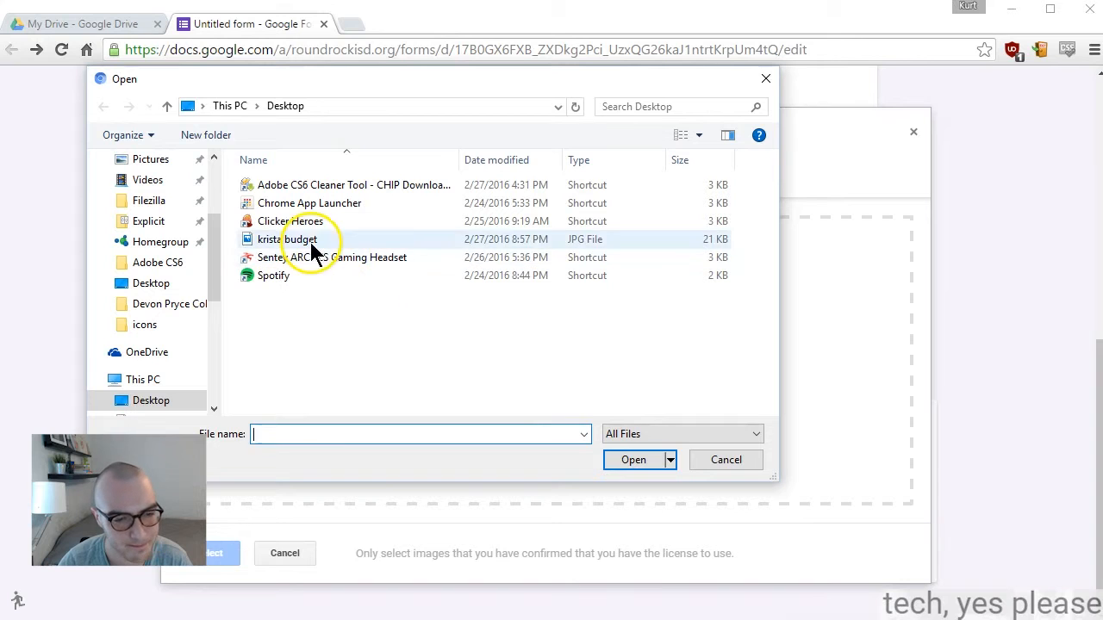
{"action": "left_click", "coordinate": [634, 459]}
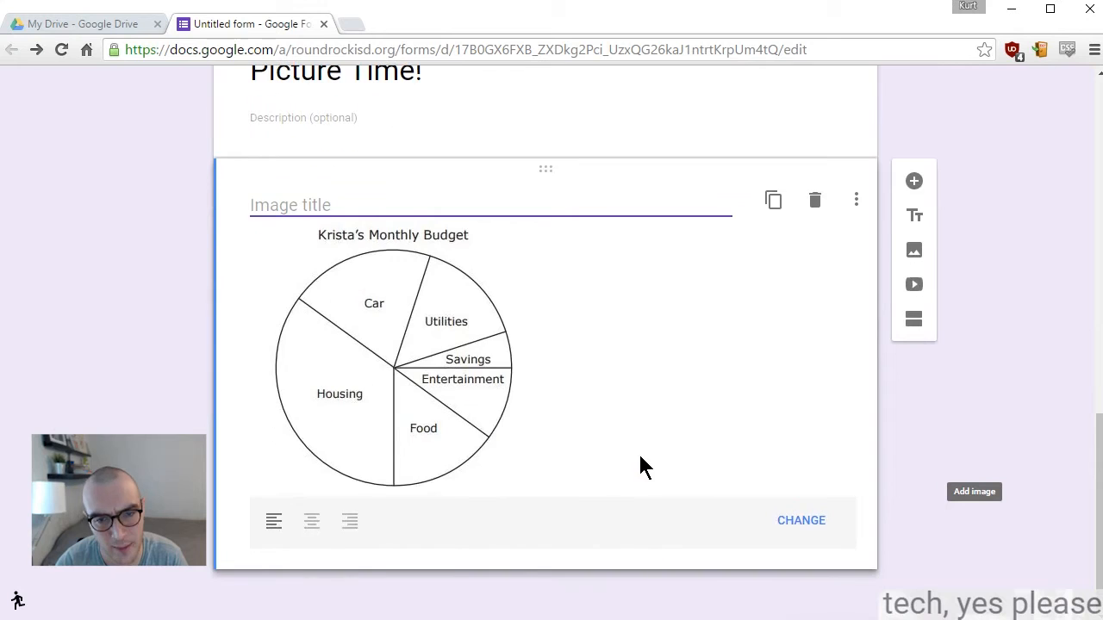
Centre the pie chart image and add a multiple-choice question below it
{"action": "left_click", "coordinate": [310, 521]}
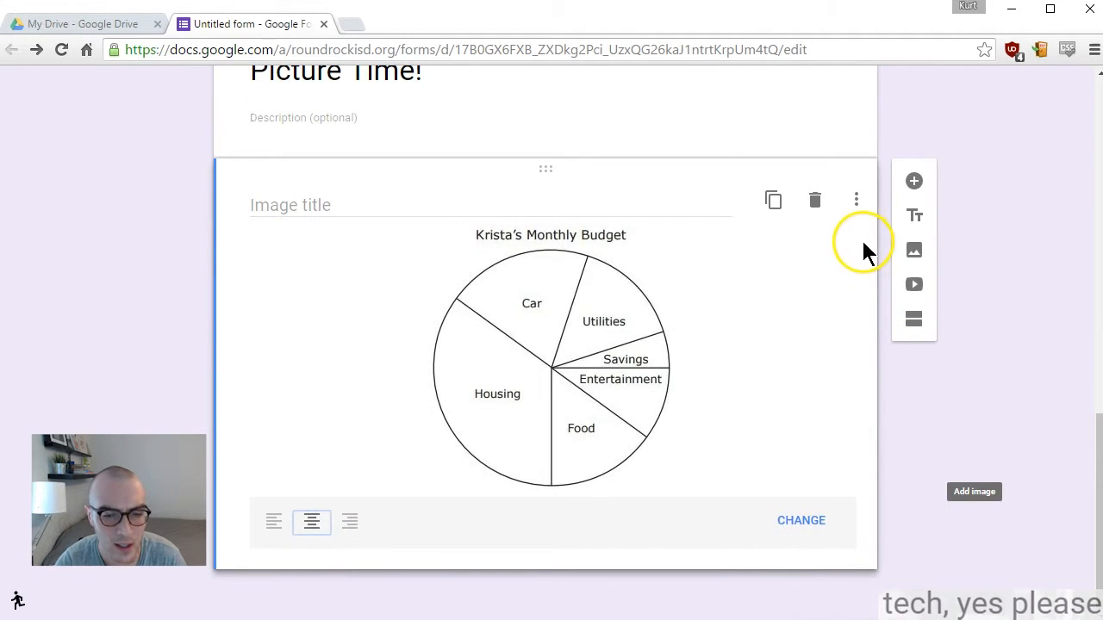
{"action": "left_click", "coordinate": [913, 181]}
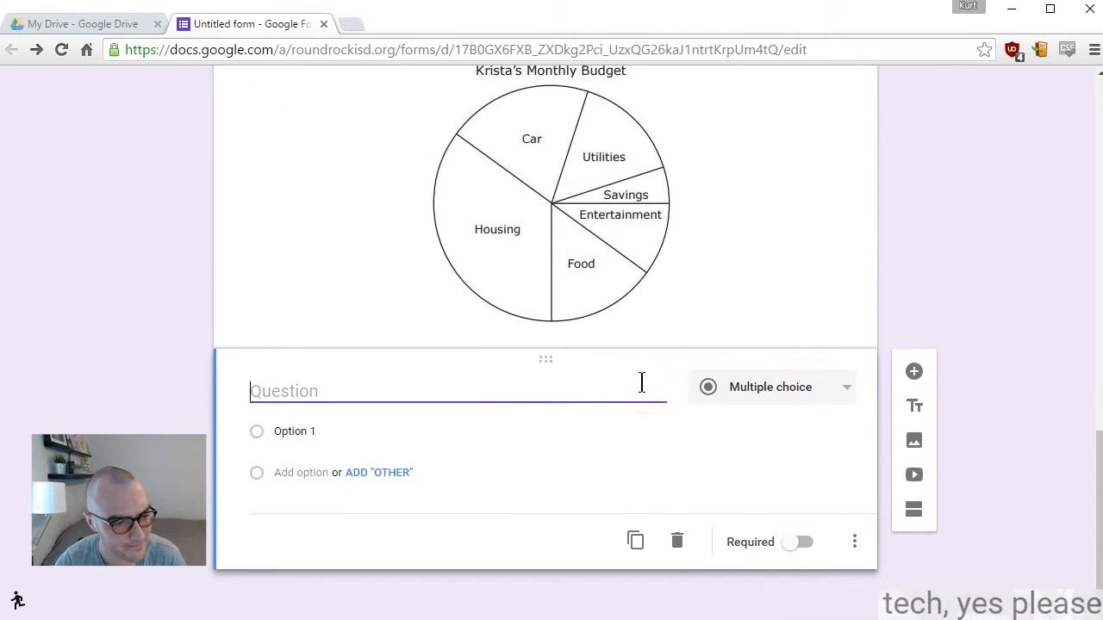
Ask what Krista spent most on, with options Car, Savings, Puppies and Housing
{"action": "type", "text": "What did Krista spend most of her budget on?"}
{"action": "left_click", "coordinate": [545, 433]}
{"action": "type", "text": "Car"}
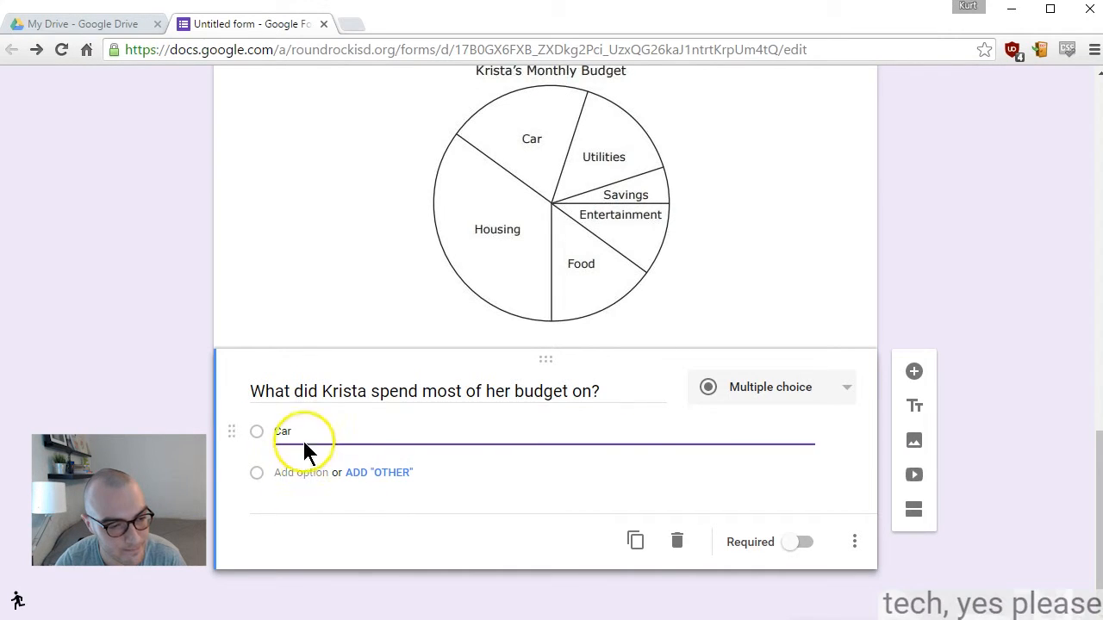
{"action": "type", "text": "Savings"}
{"action": "type", "text": "Puppies"}
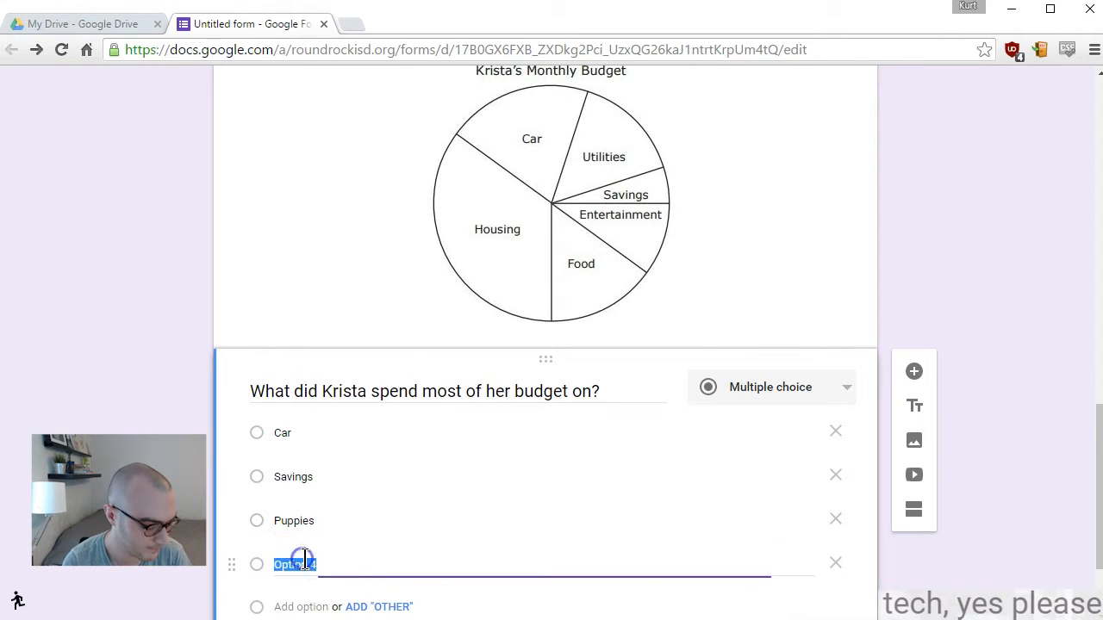
{"action": "type", "text": "Housing"}
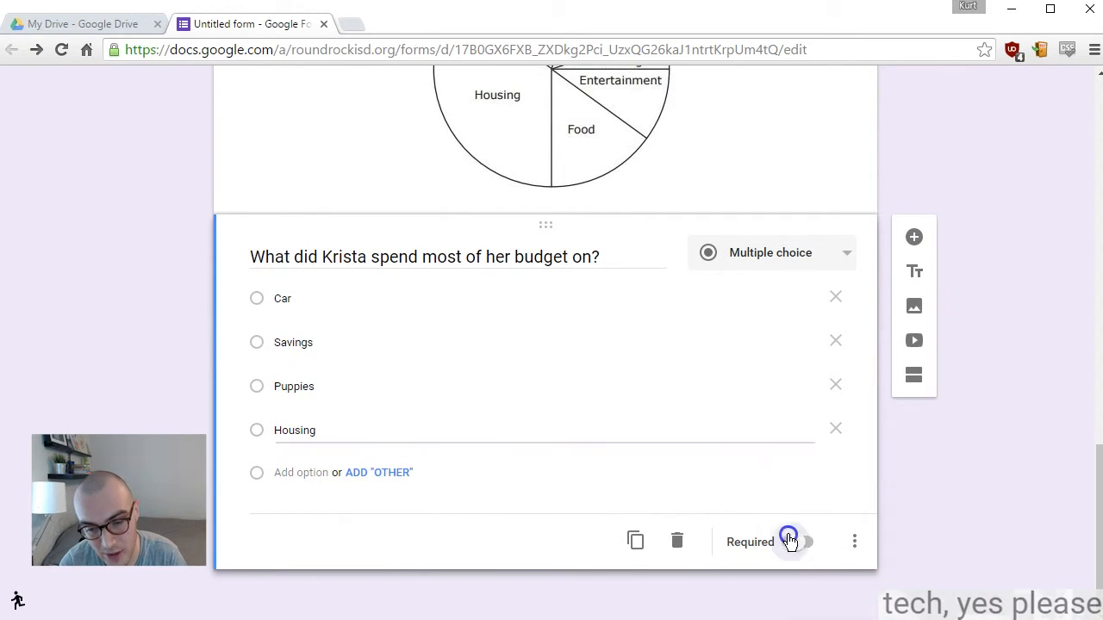
Mark the budget question Required and enable Shuffle option order
{"action": "left_click", "coordinate": [855, 541]}
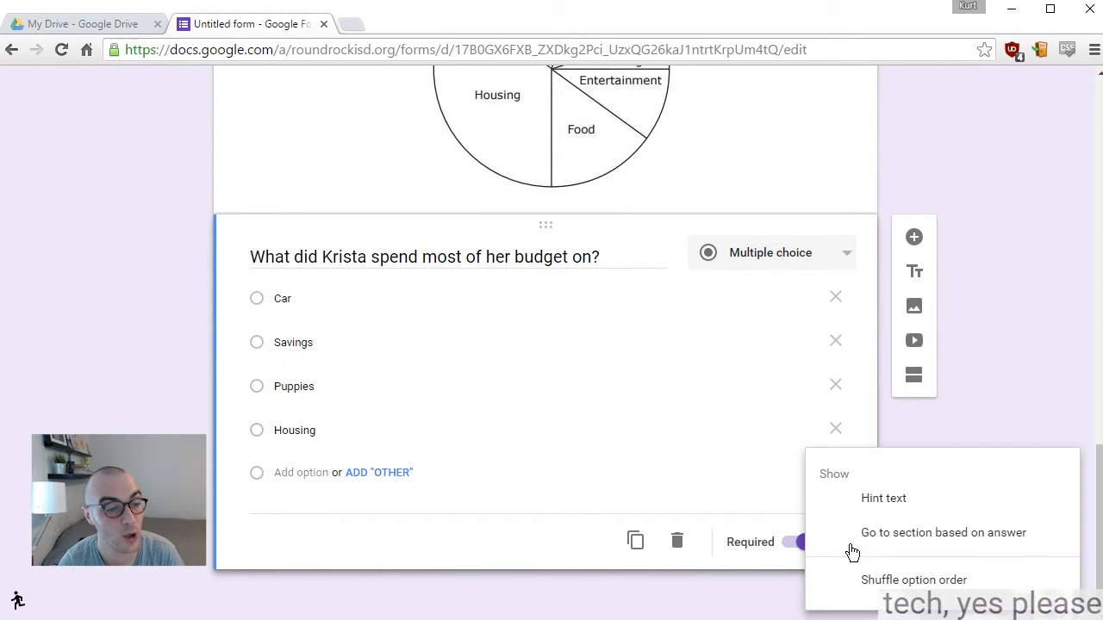
{"action": "left_click", "coordinate": [854, 541]}
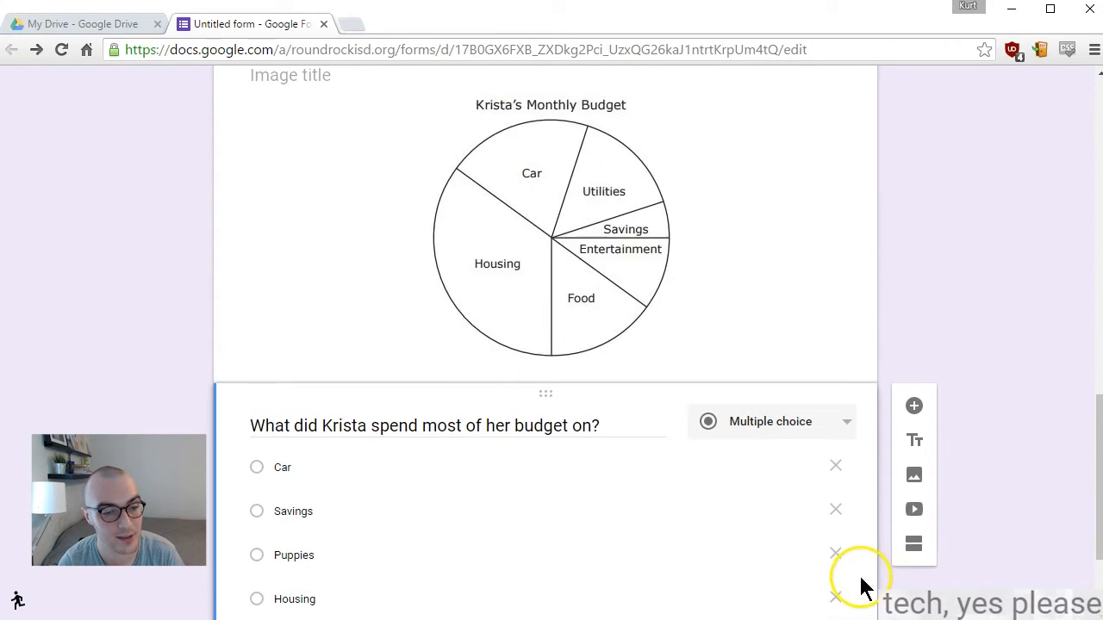
{"action": "scroll", "scroll_direction": "down", "scroll_amount": 3}
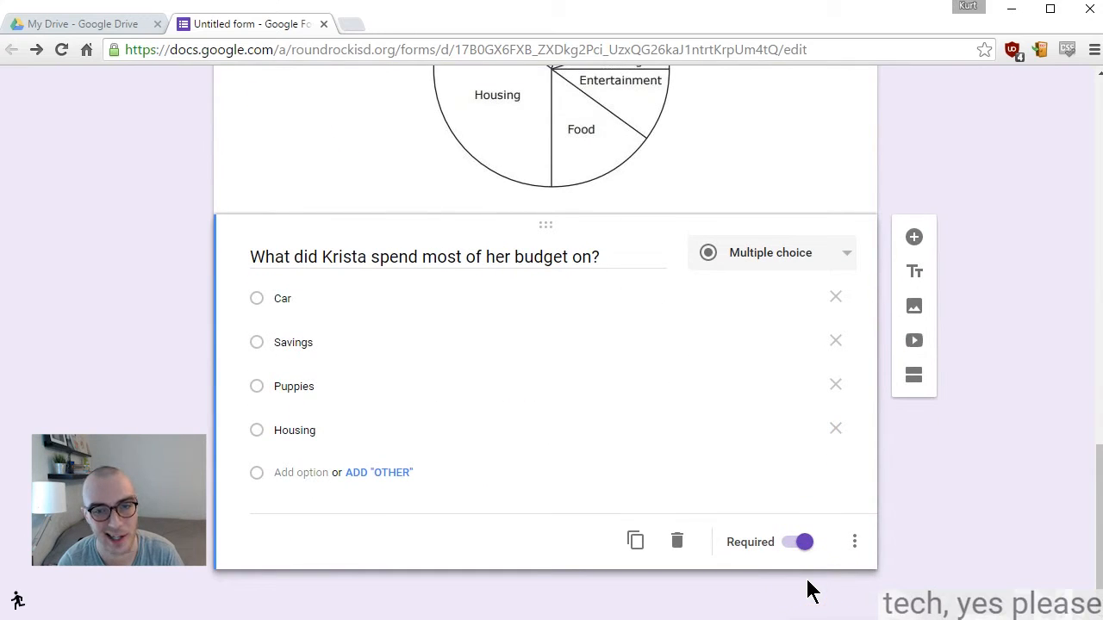
{"action": "scroll", "scroll_direction": "down", "scroll_amount": 3}
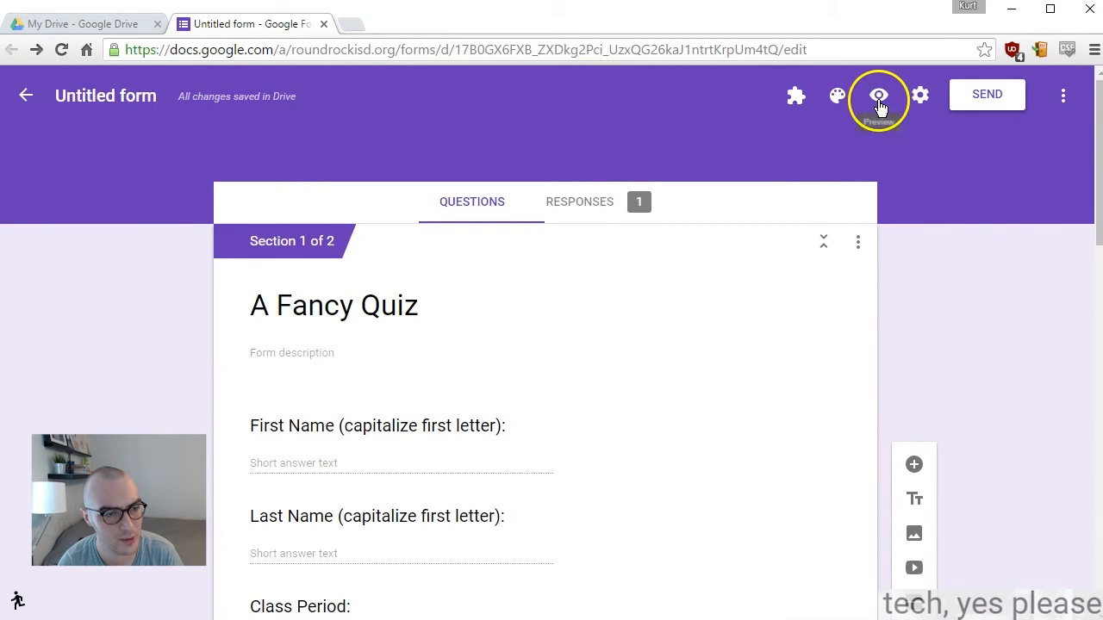
Preview the quiz as Bobby Roberty, class period 2, and continue to the next section
{"action": "left_click", "coordinate": [878, 94]}
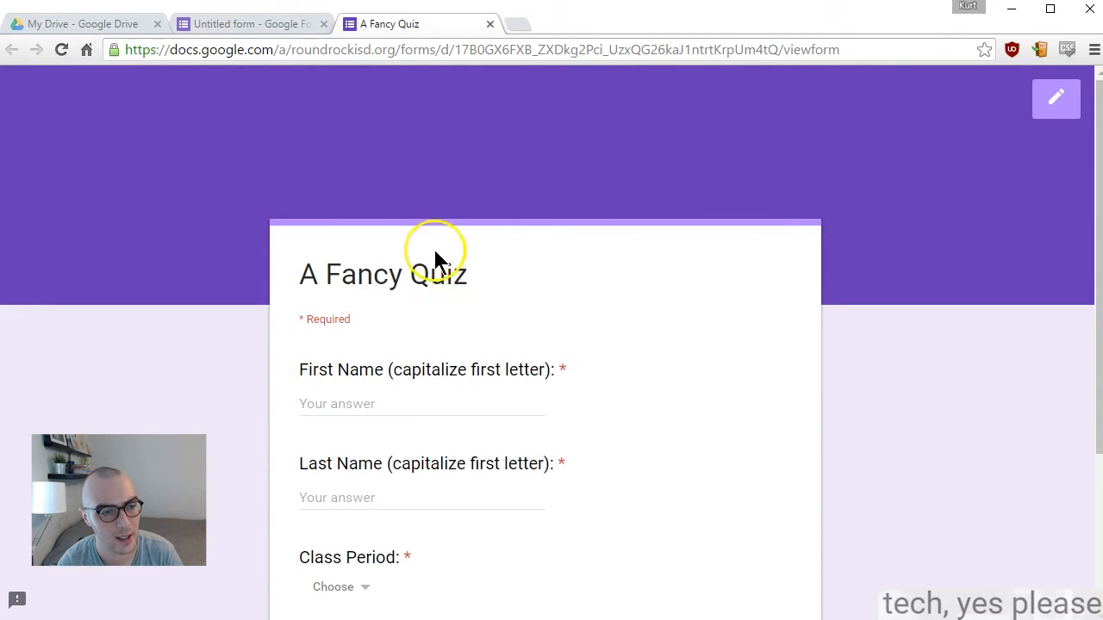
{"action": "left_click", "coordinate": [420, 172]}
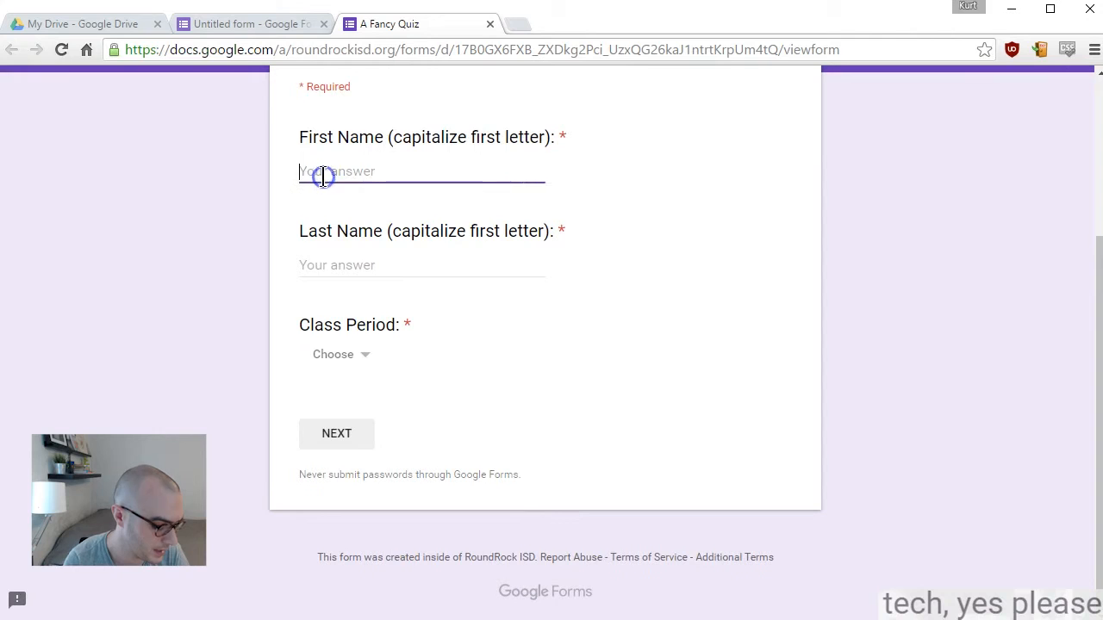
{"action": "type", "text": "Bobby"}
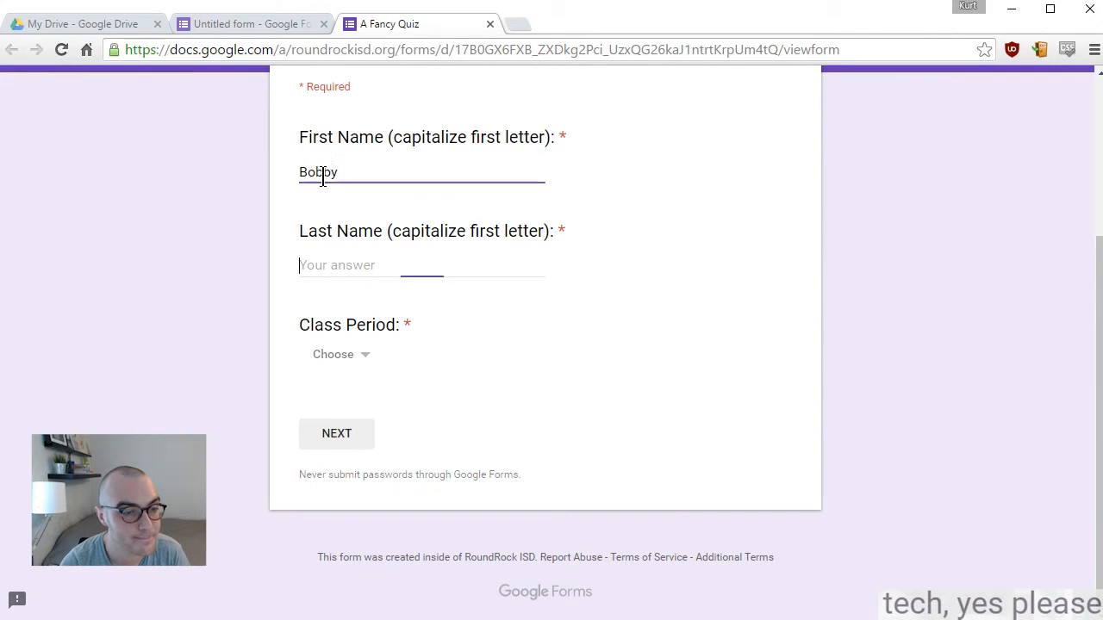
{"action": "type", "text": "Roberty"}
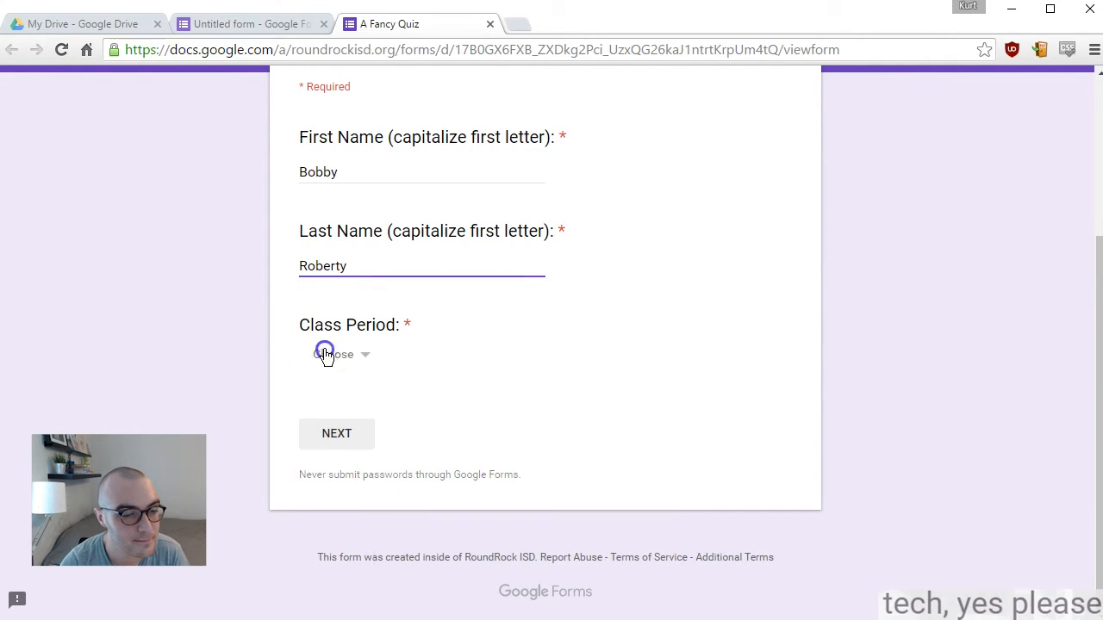
{"action": "left_click", "coordinate": [336, 434]}
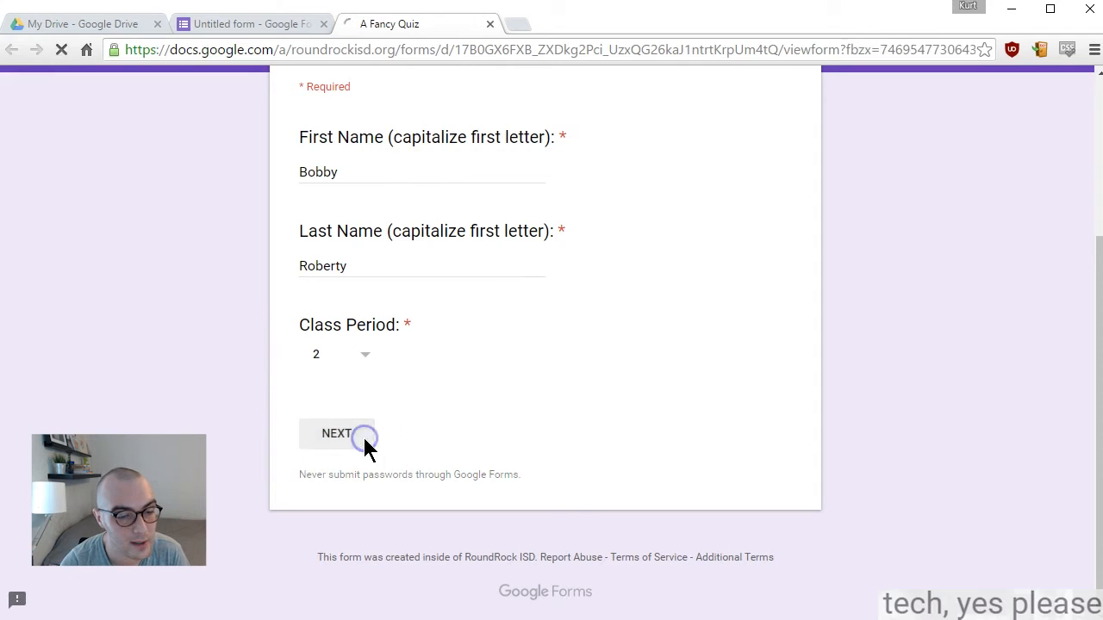
{"action": "left_click", "coordinate": [336, 432]}
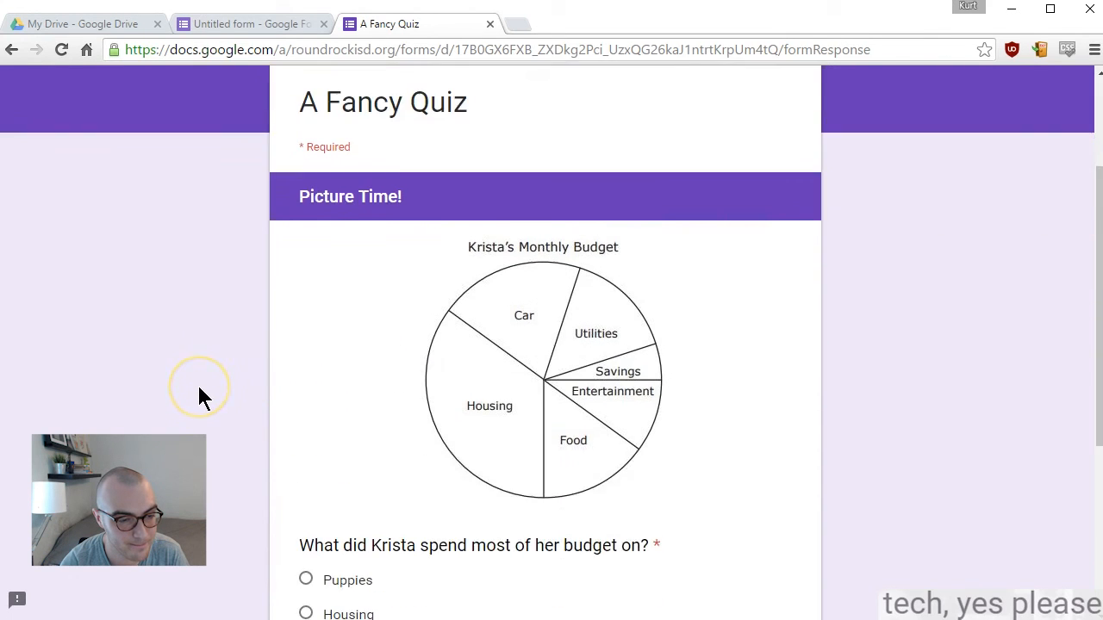
Answer the budget question with Puppies and submit the response
{"action": "scroll", "scroll_direction": "down", "scroll_amount": 3}
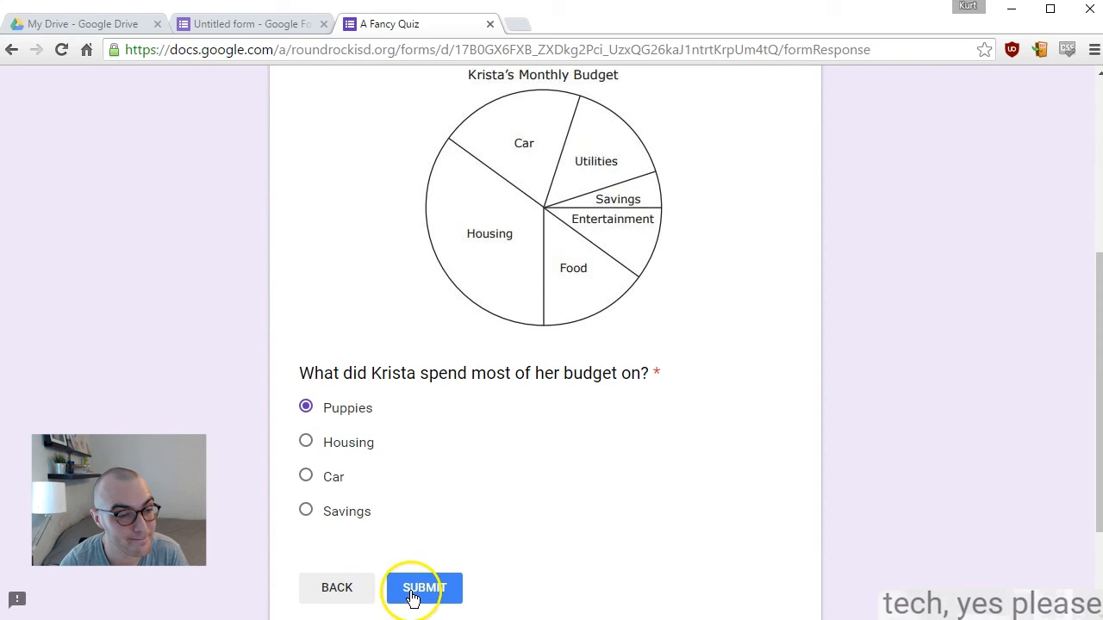
{"action": "left_click", "coordinate": [424, 587]}
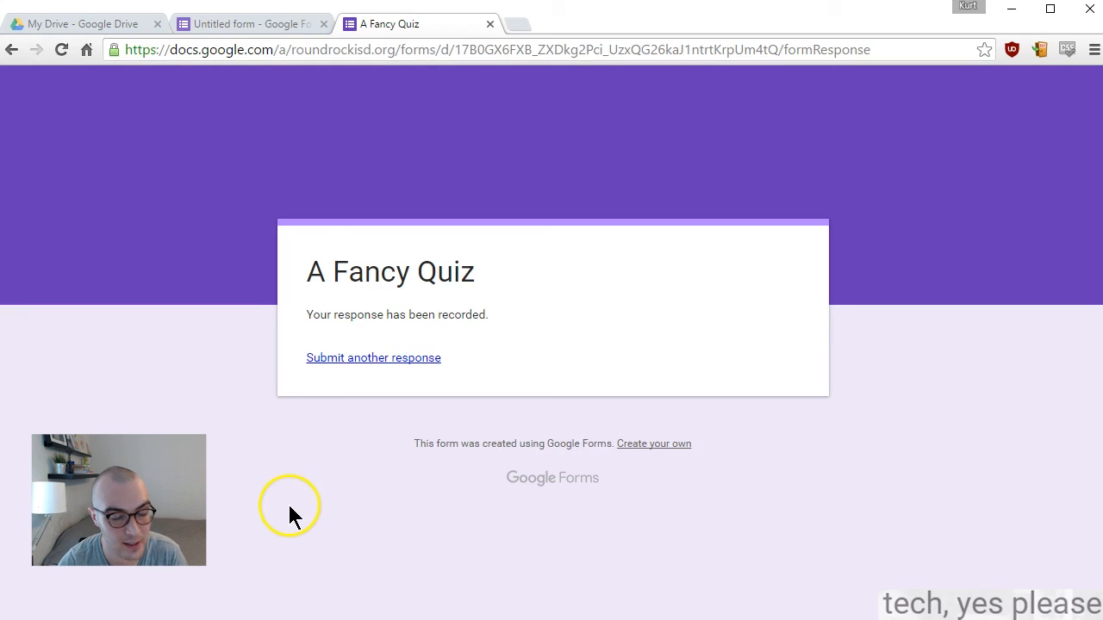